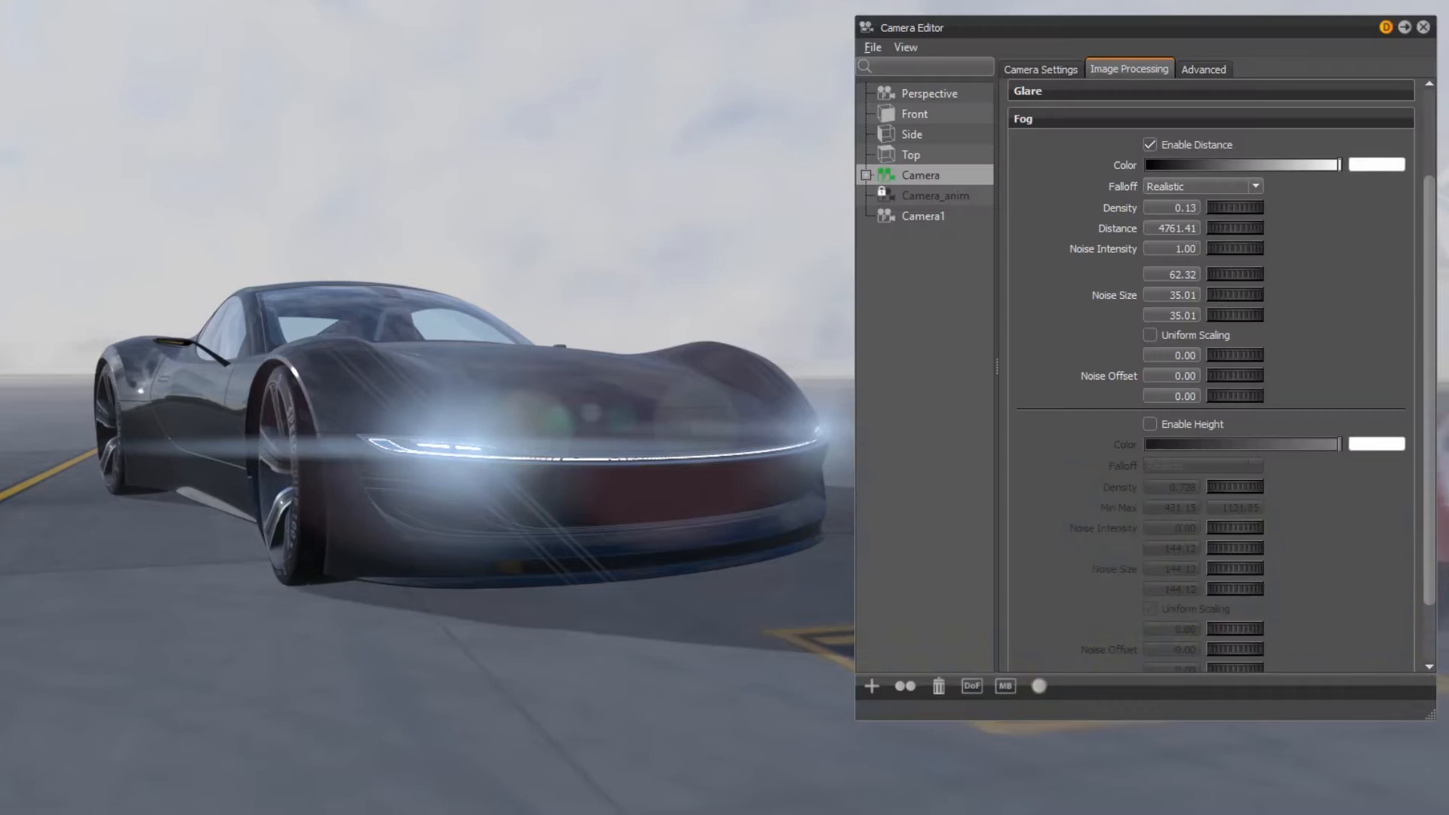
mouse_move(1084, 137)
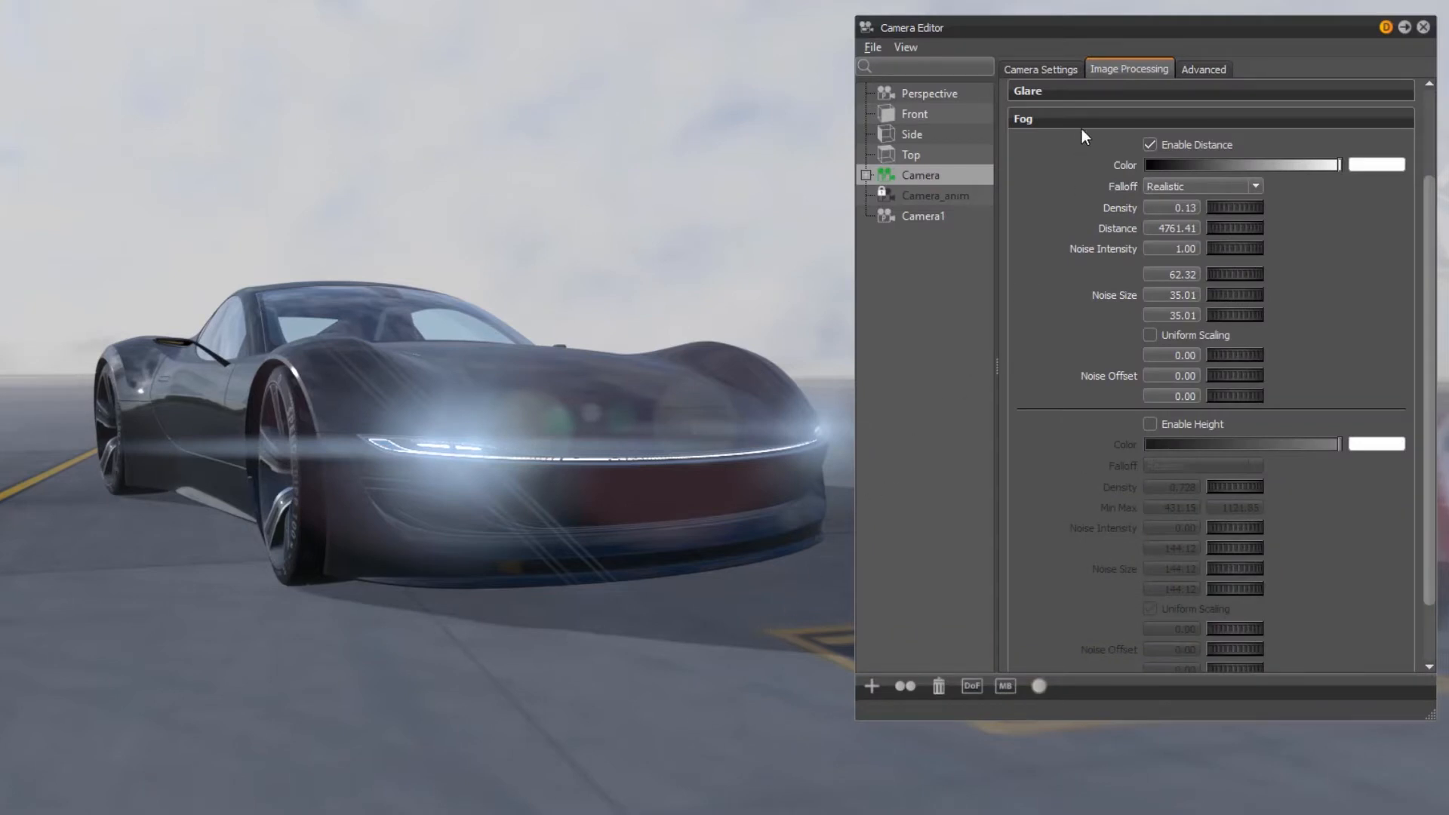
mouse_move(1254, 142)
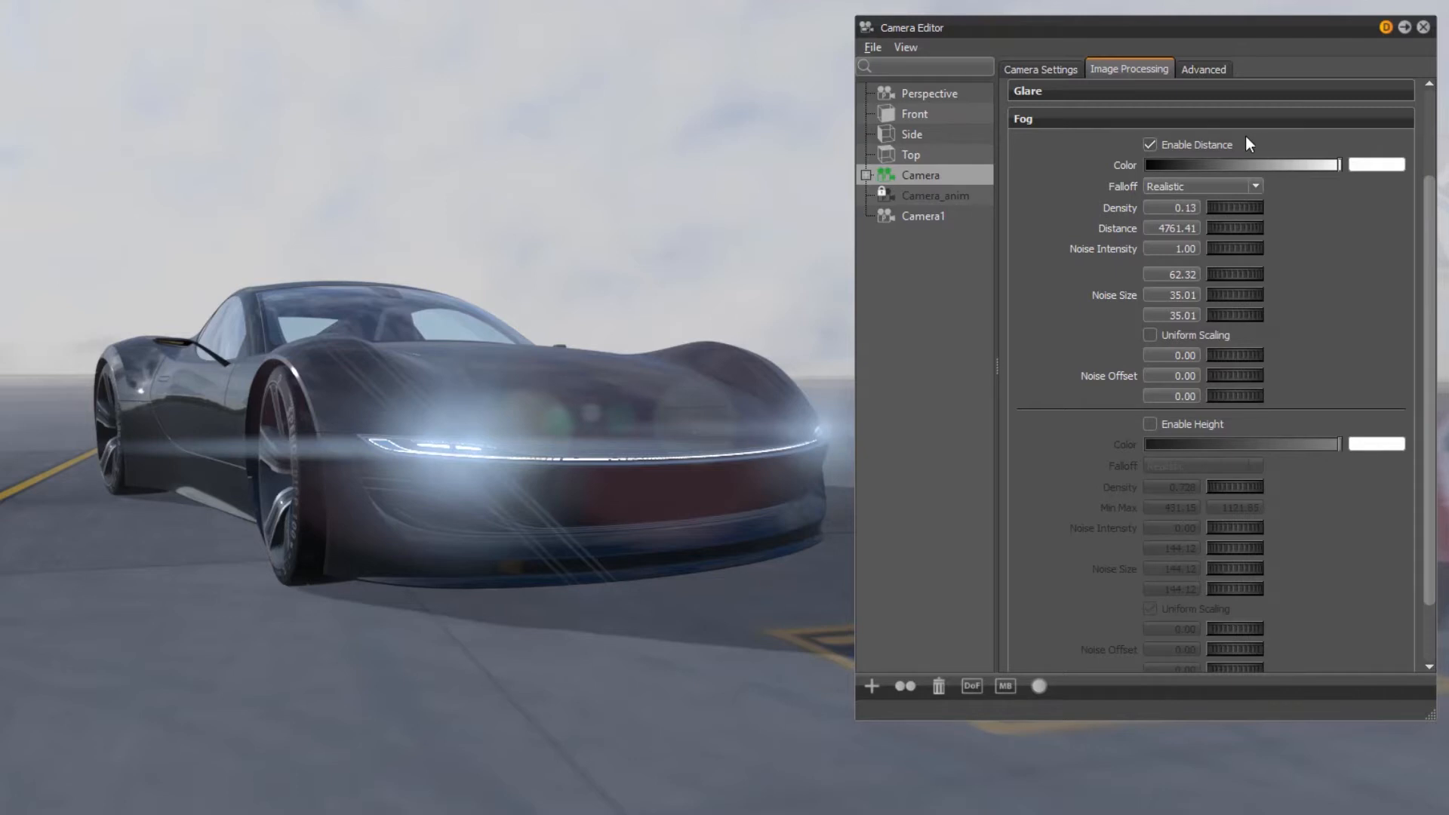
mouse_move(1213, 152)
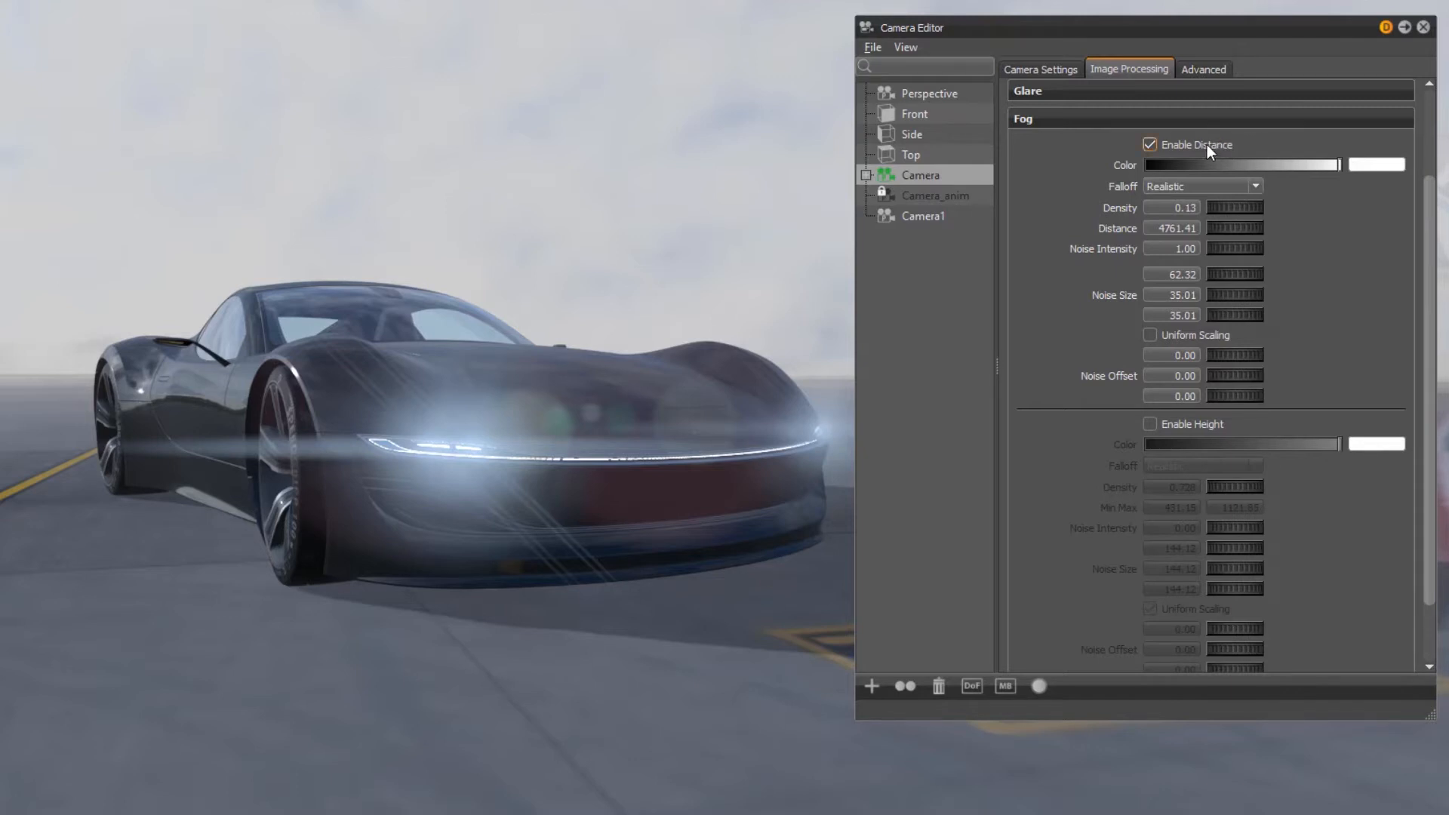
Toggle distance fog off and back on, keeping the Realistic falloff.
click(1150, 144)
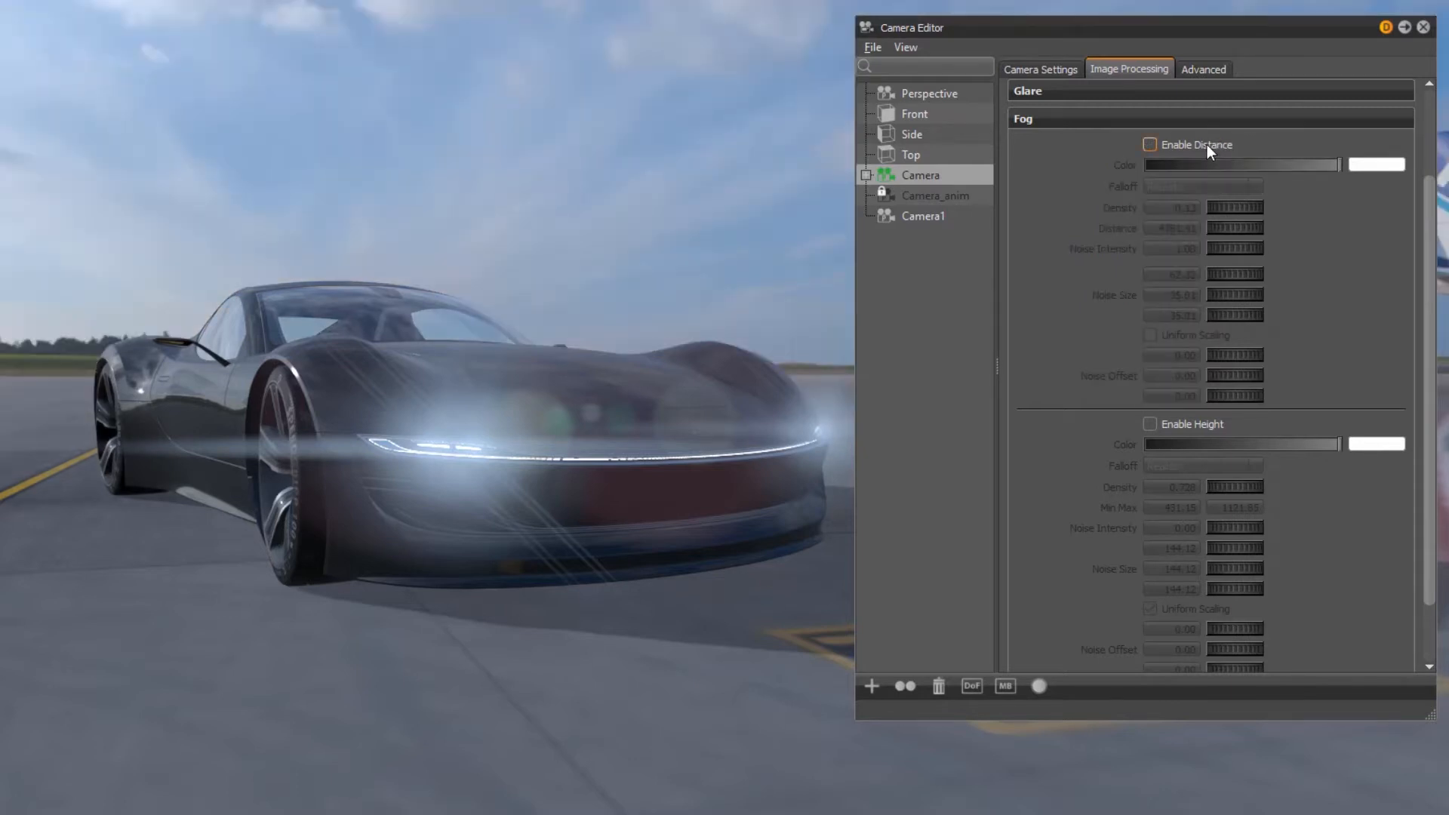
click(1149, 144)
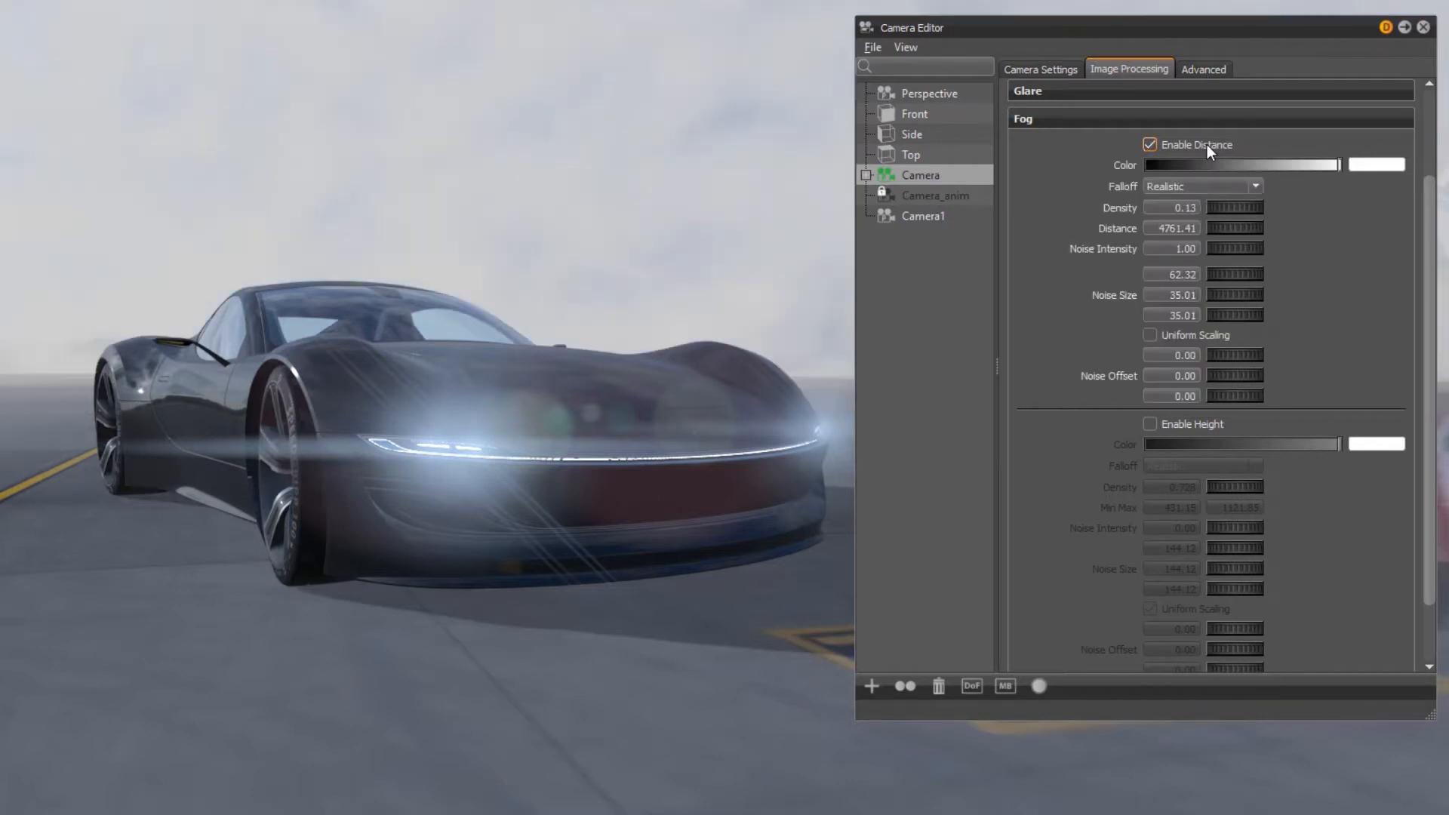
mouse_move(1340, 164)
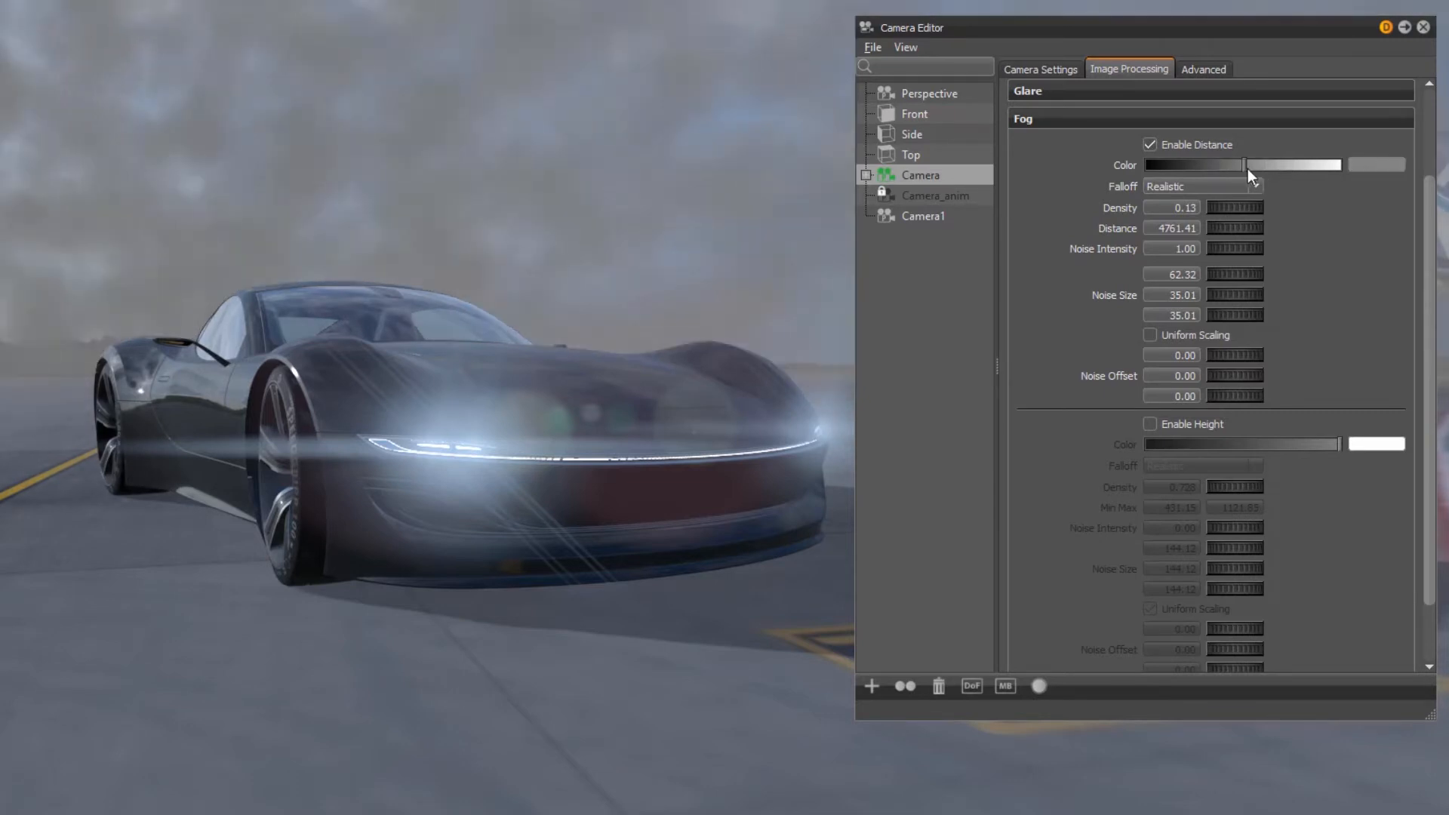
click(1250, 185)
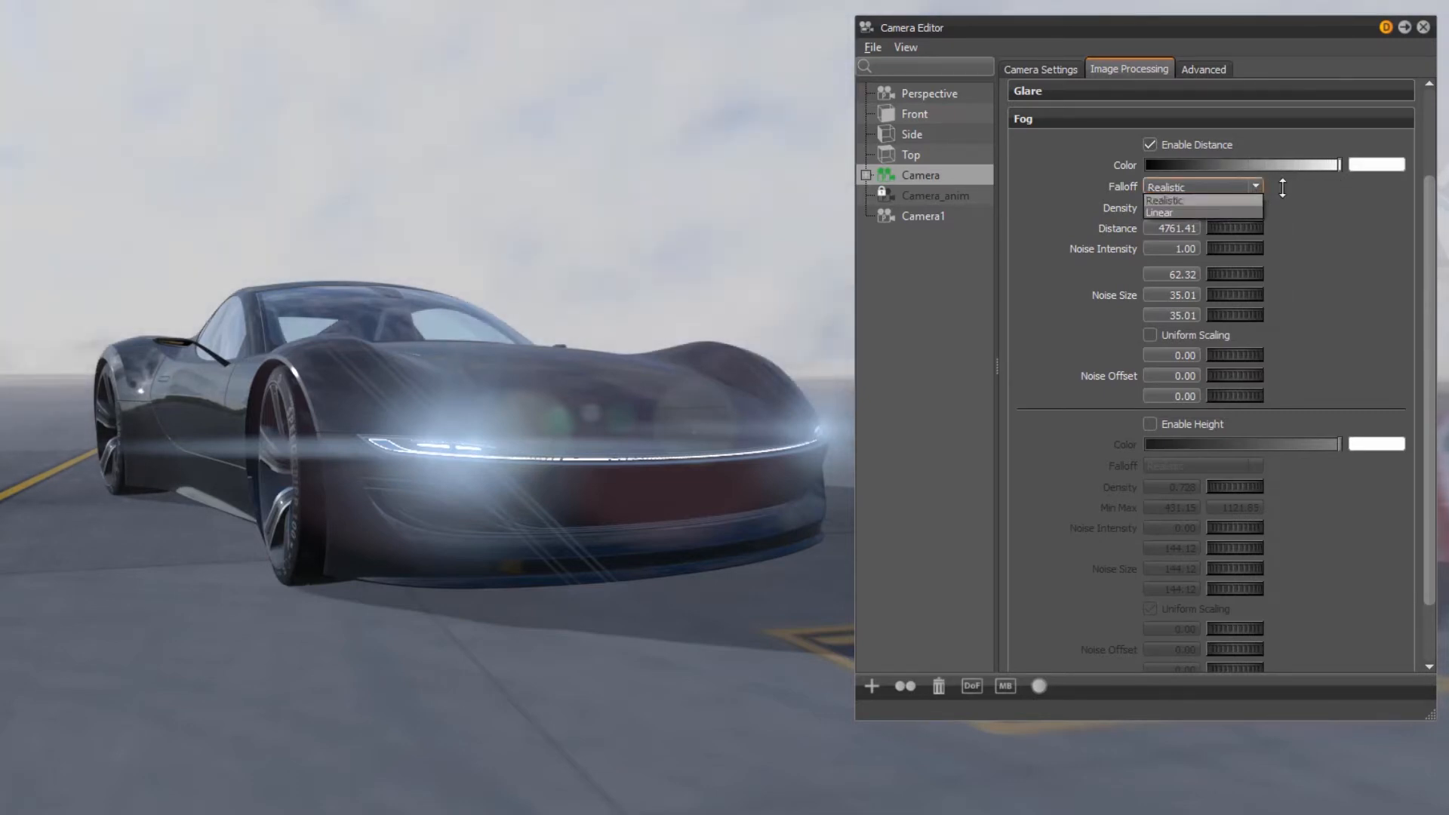
click(1162, 200)
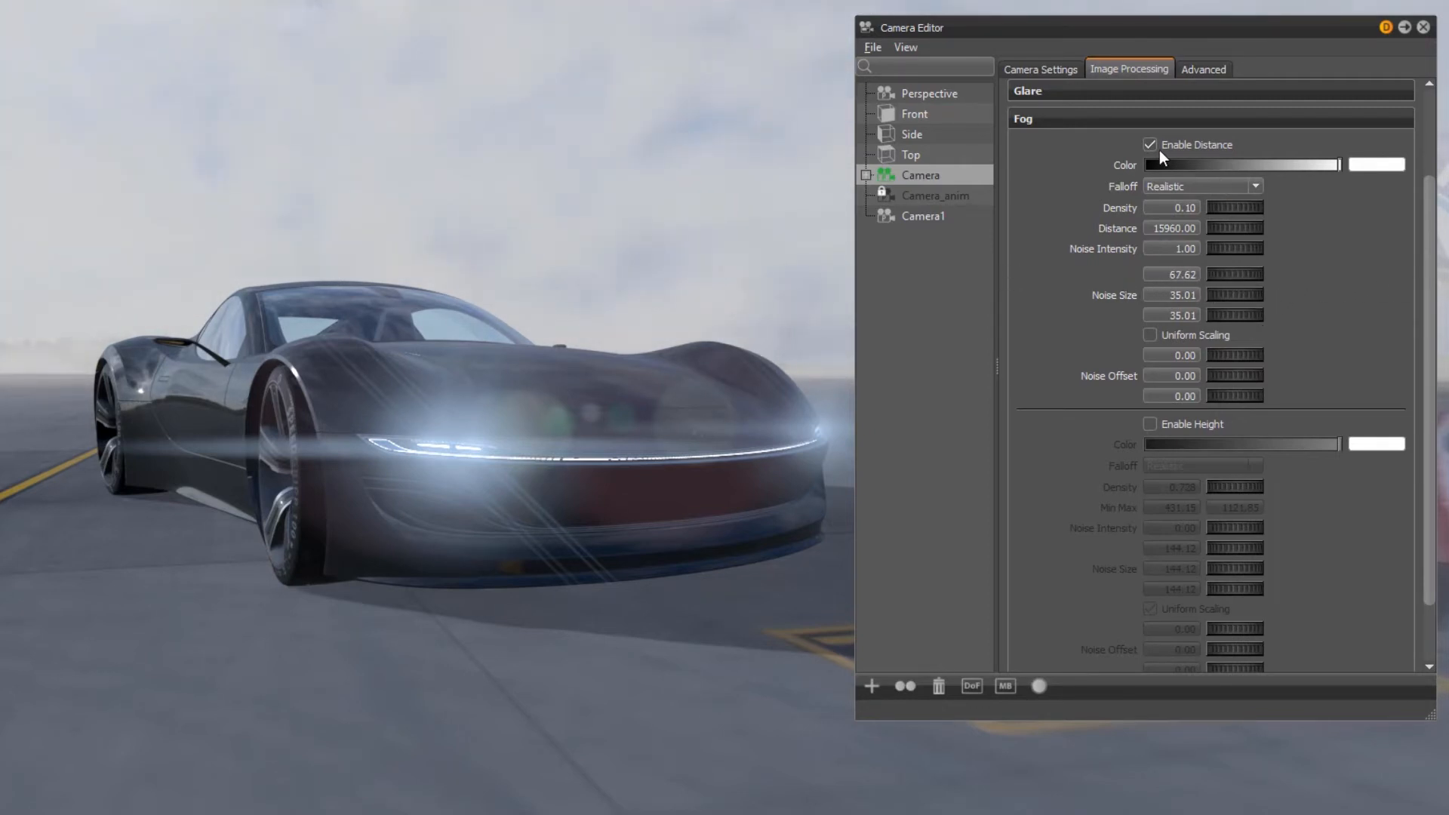
Enable height fog and choose its falloff mode.
click(1150, 424)
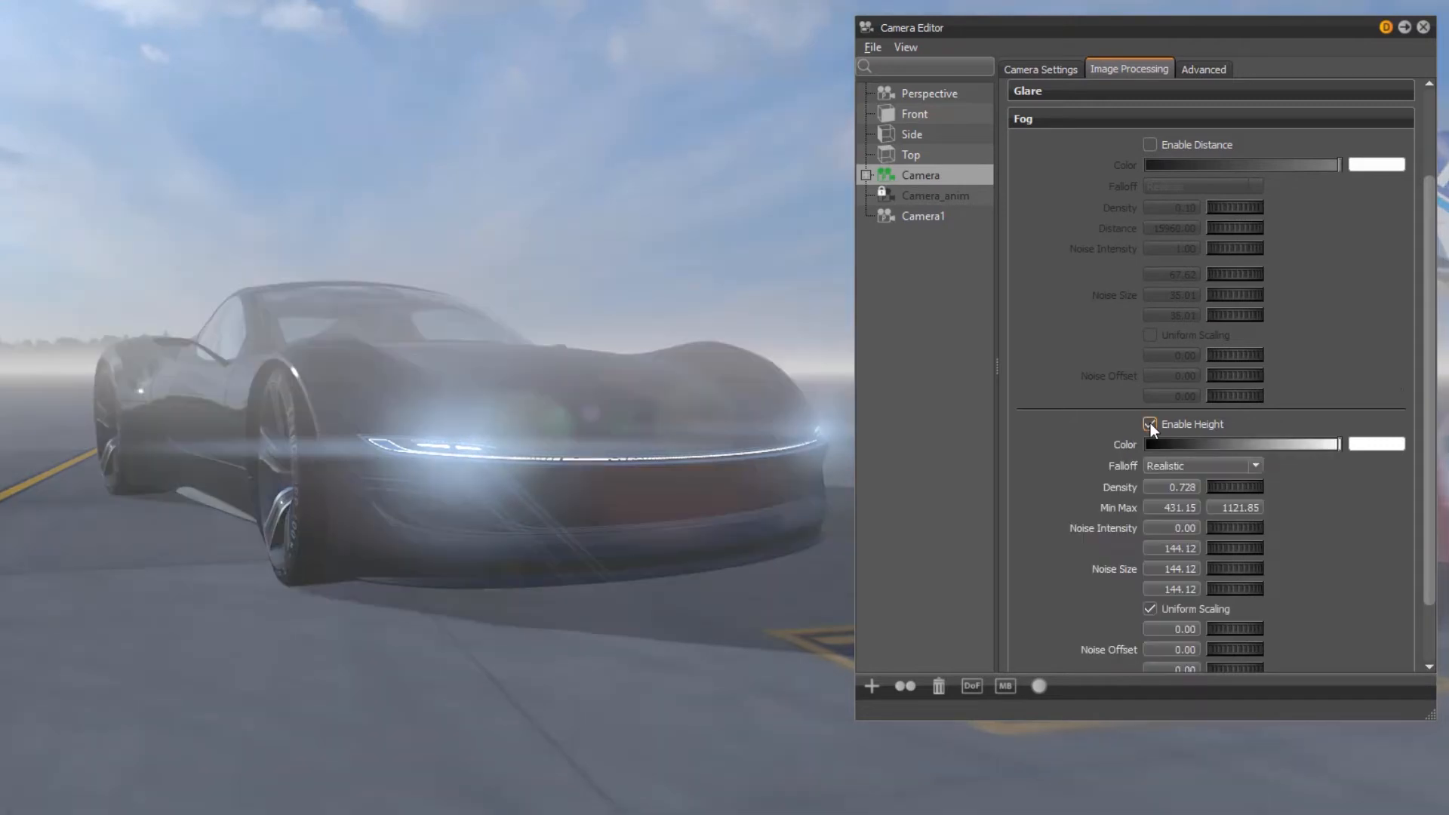
scroll(down, 3)
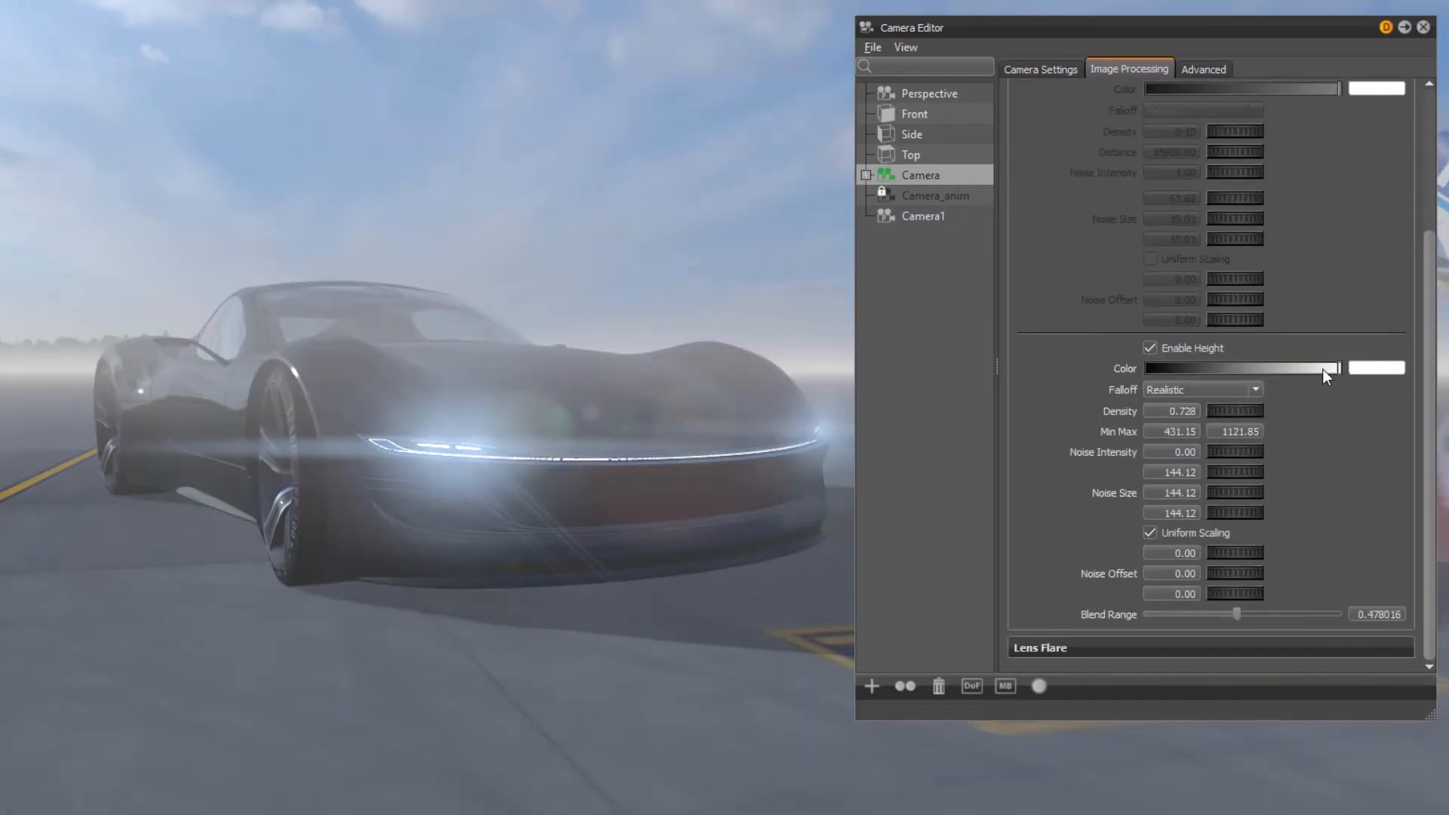
mouse_move(1340, 374)
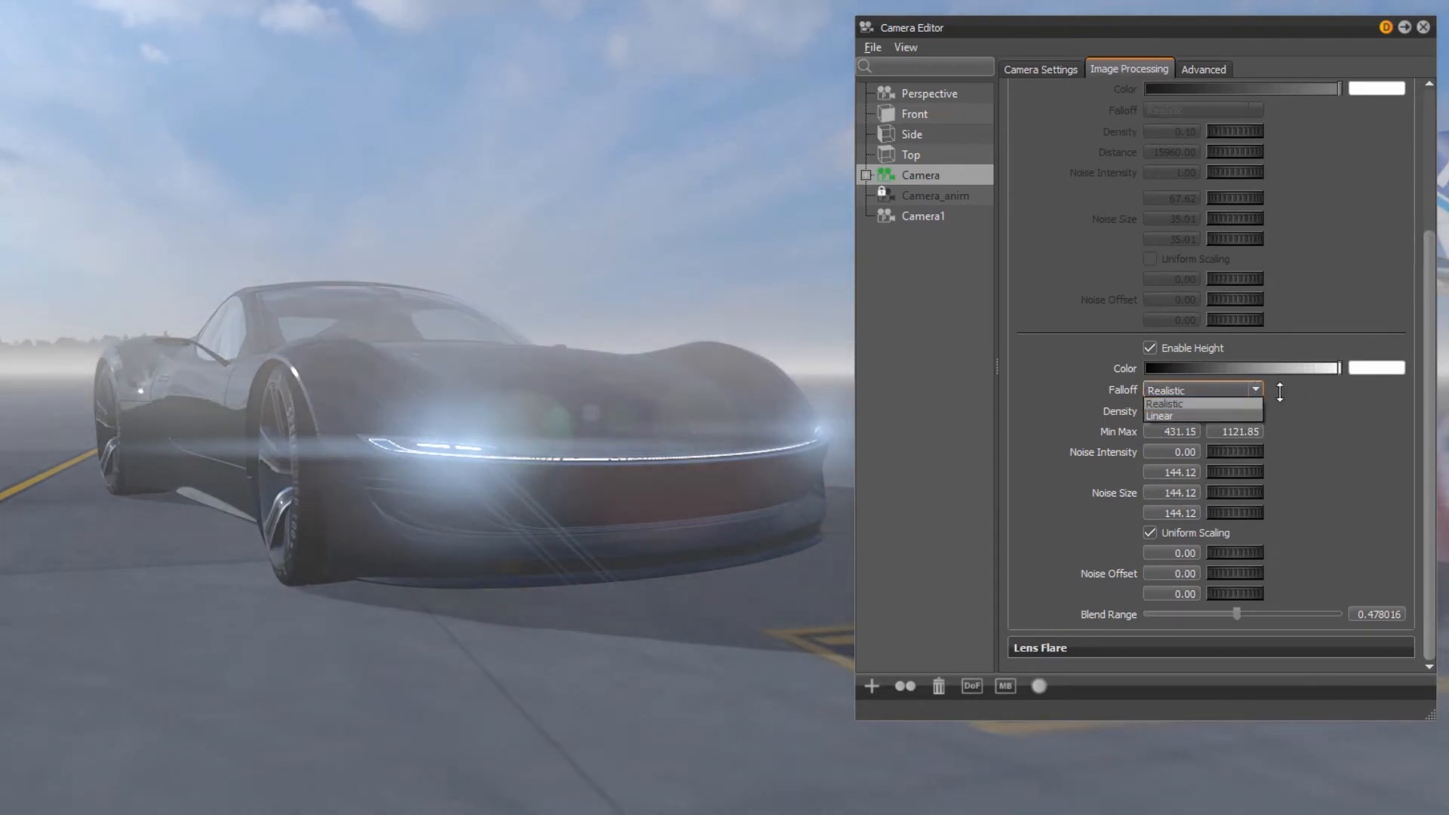
click(1165, 403)
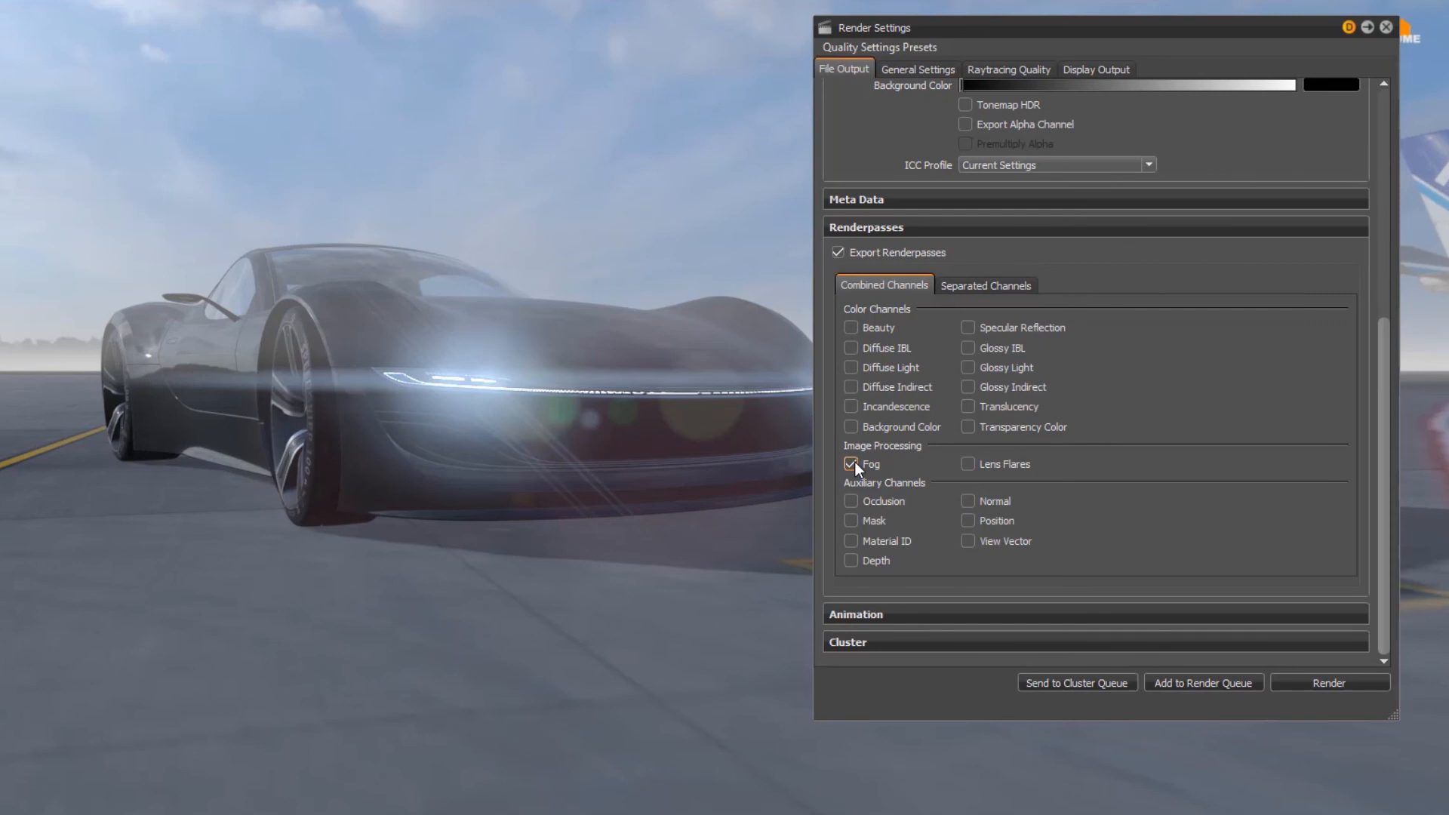
Tick the Fog image-processing renderpass and close Render Settings.
click(851, 464)
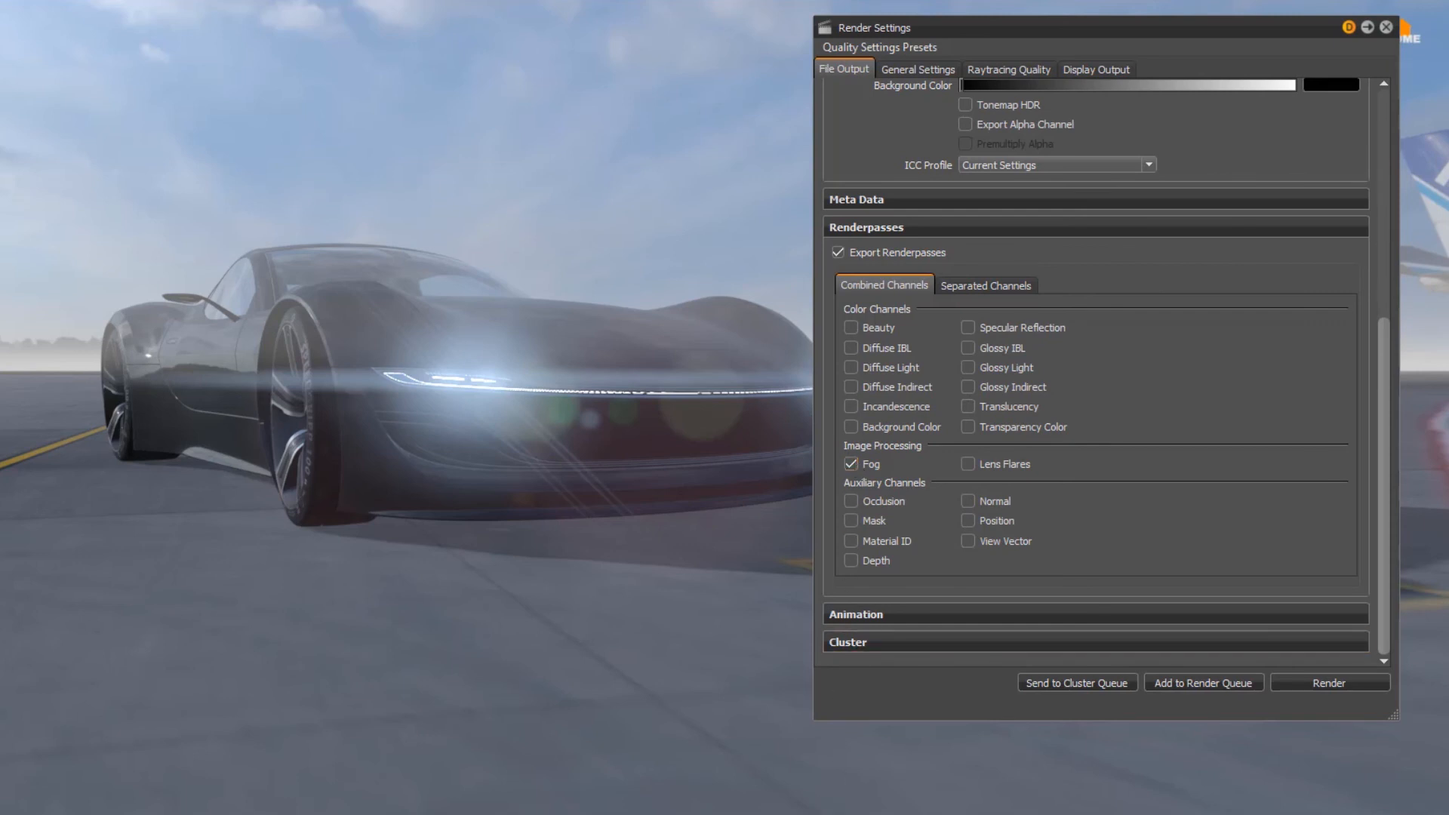
click(1385, 27)
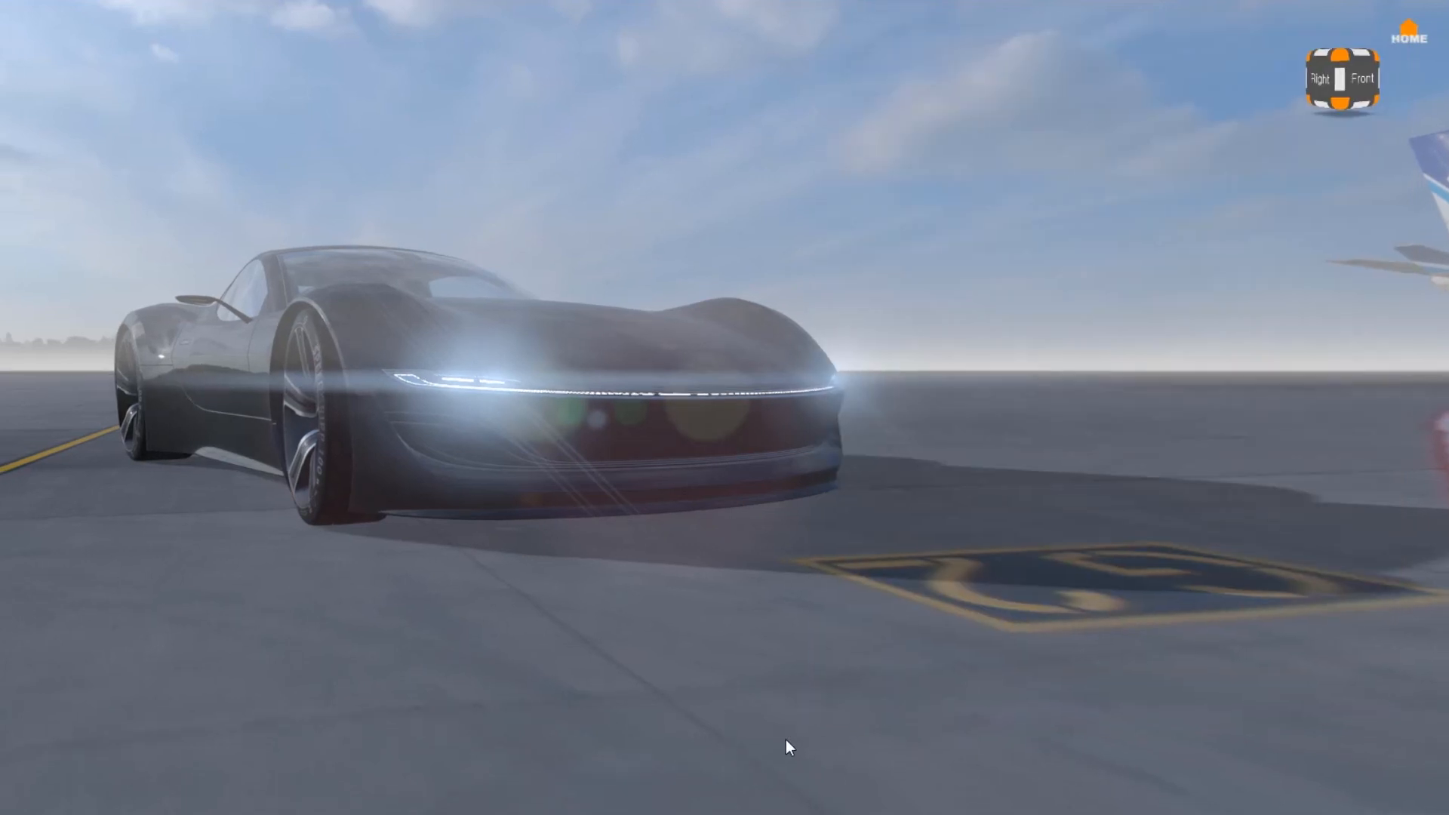